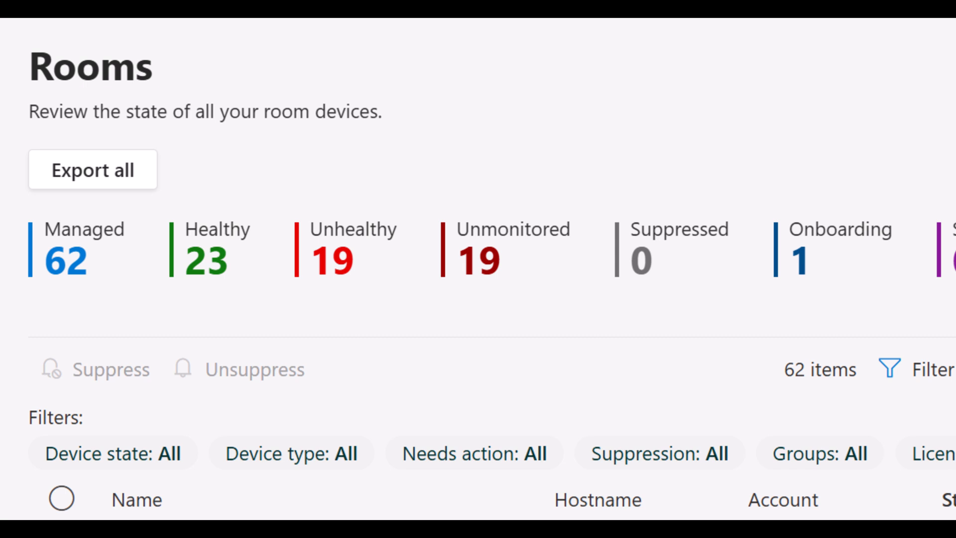
Download MTRProAgentCheckv2.zip and open it in Downloads, showing the test tool and ReadMe
{"action": "left_click", "coordinate": [522, 250]}
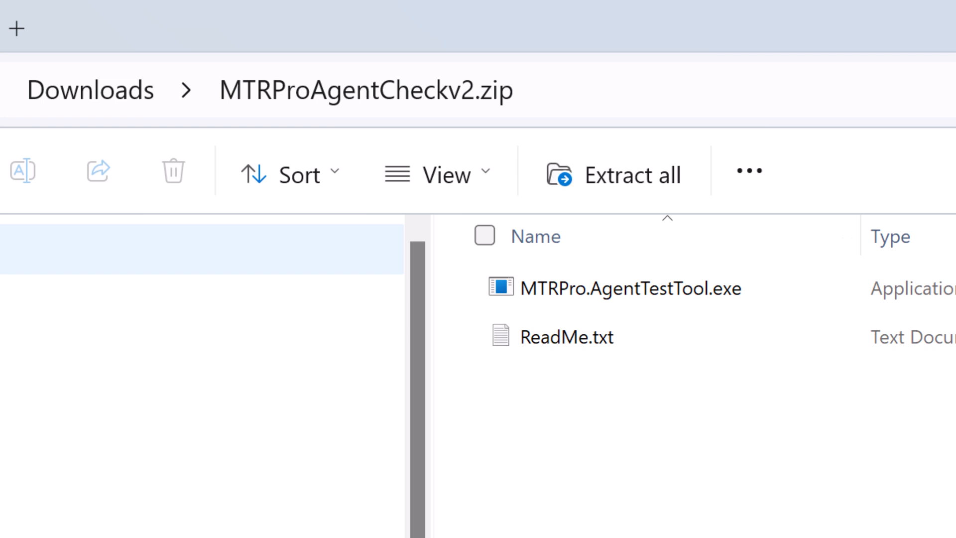
Run MTRPro.AgentTestTool.exe to get an HTML report with all agent, network and URL checks passing
{"action": "double_click", "coordinate": [565, 336]}
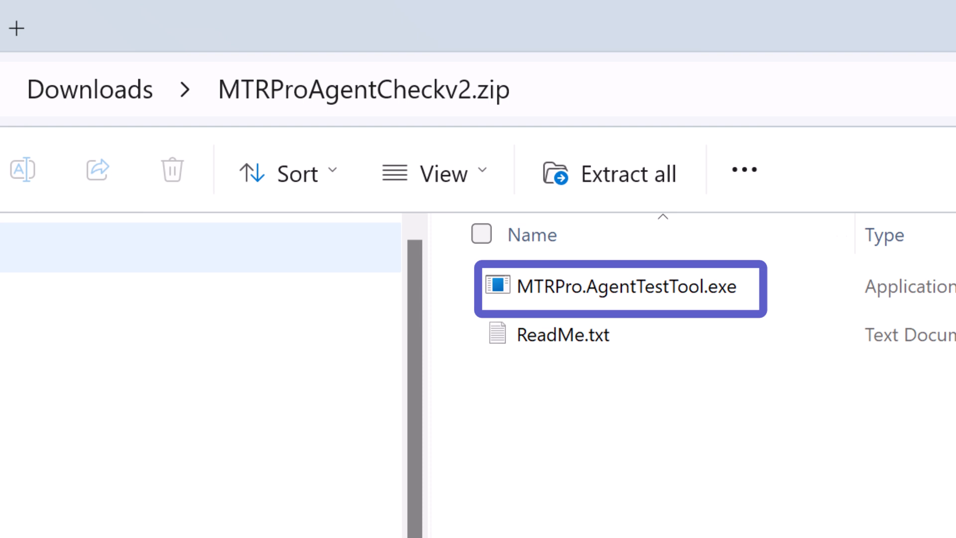
{"action": "double_click", "coordinate": [616, 287]}
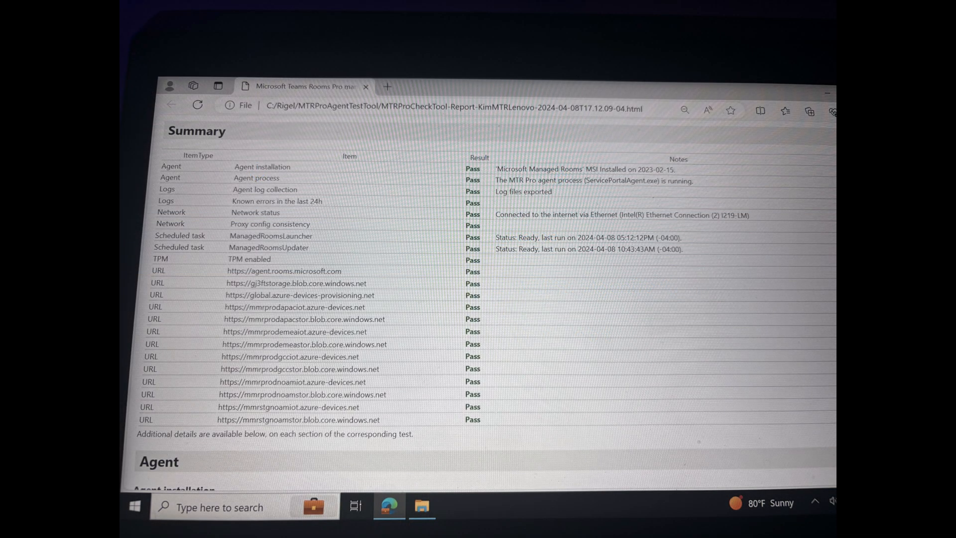